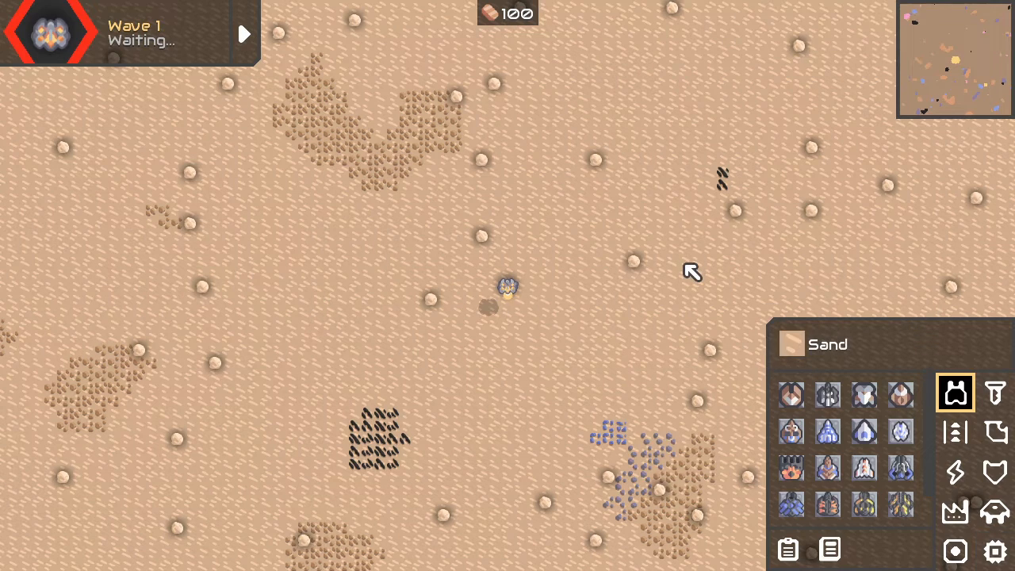
pyautogui.moveTo(594, 264)
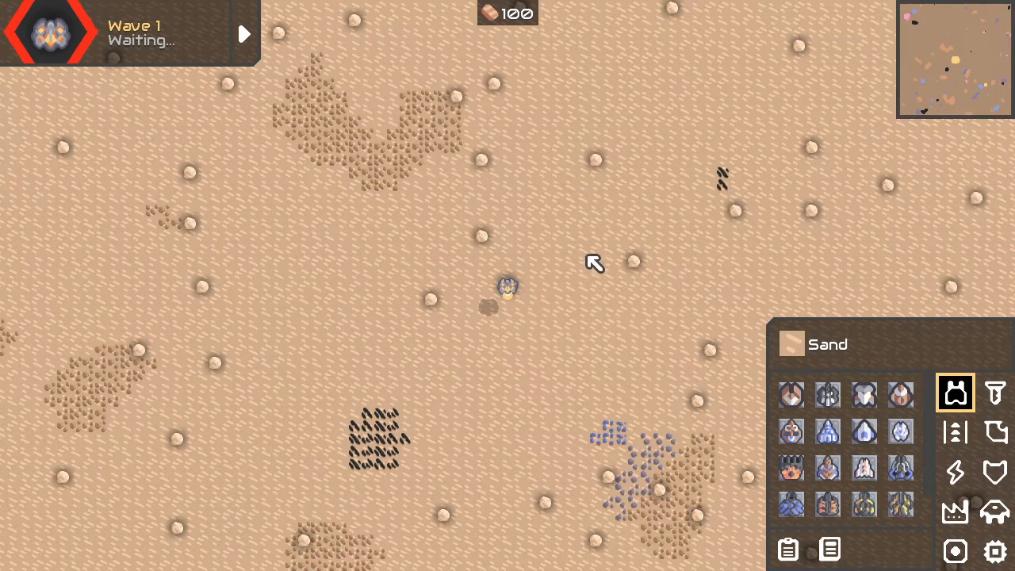
# Place a turret near the player with an item source beside it.
pyautogui.click(791, 395)
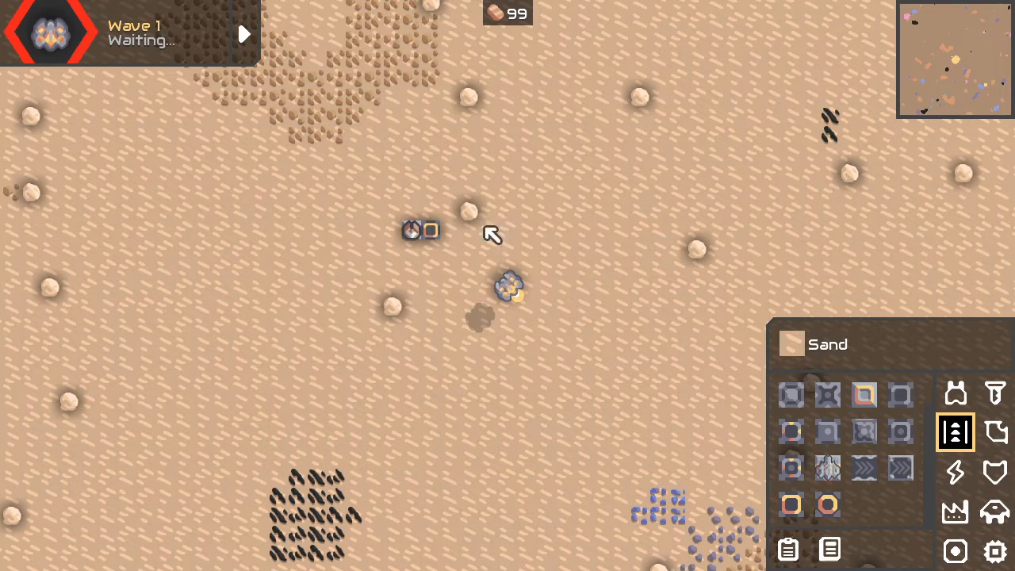
pyautogui.click(790, 504)
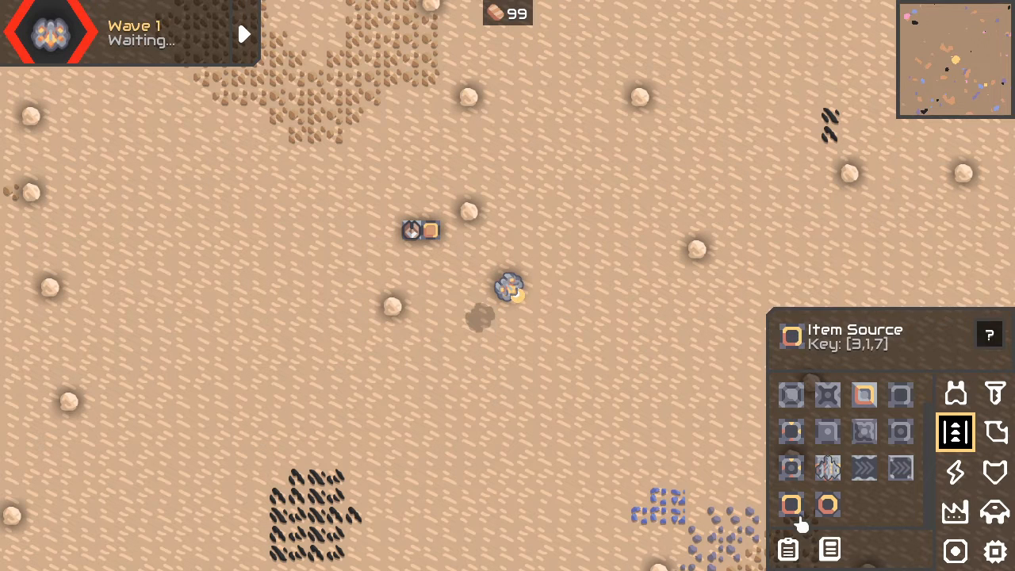
pyautogui.click(995, 550)
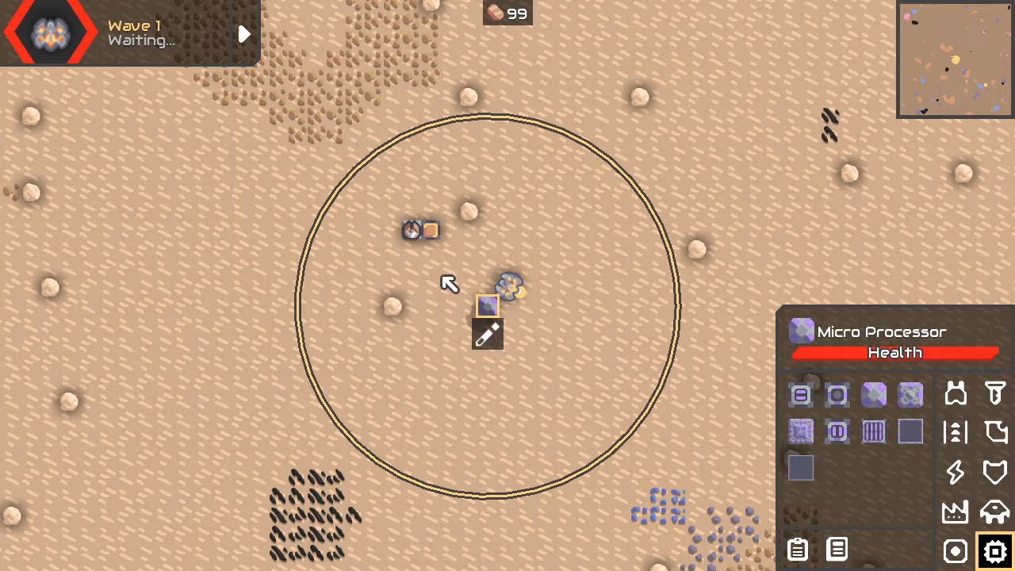
# Add a Radar instruction reading from duo1 to the micro processor's program.
pyautogui.click(492, 321)
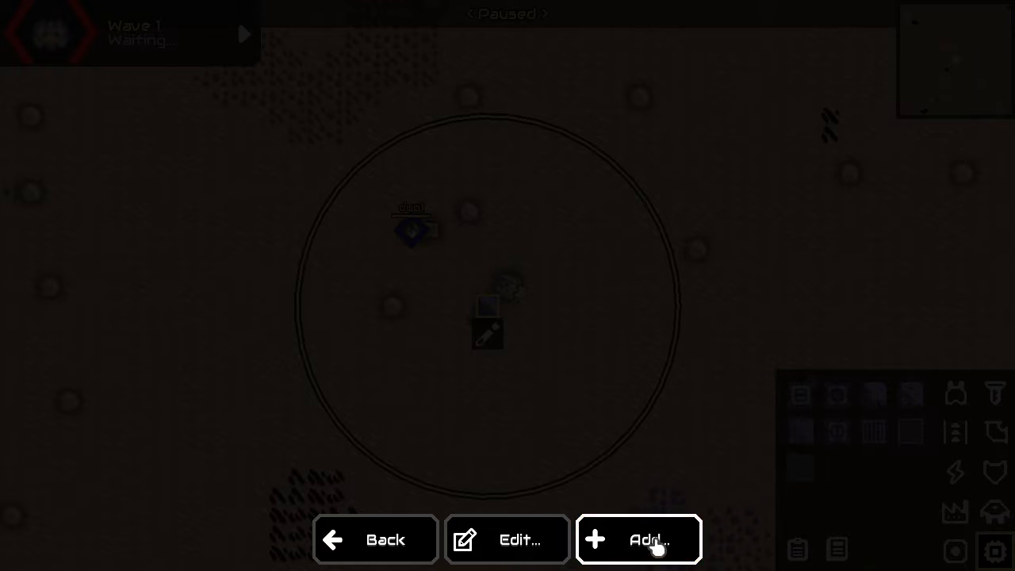
pyautogui.click(649, 539)
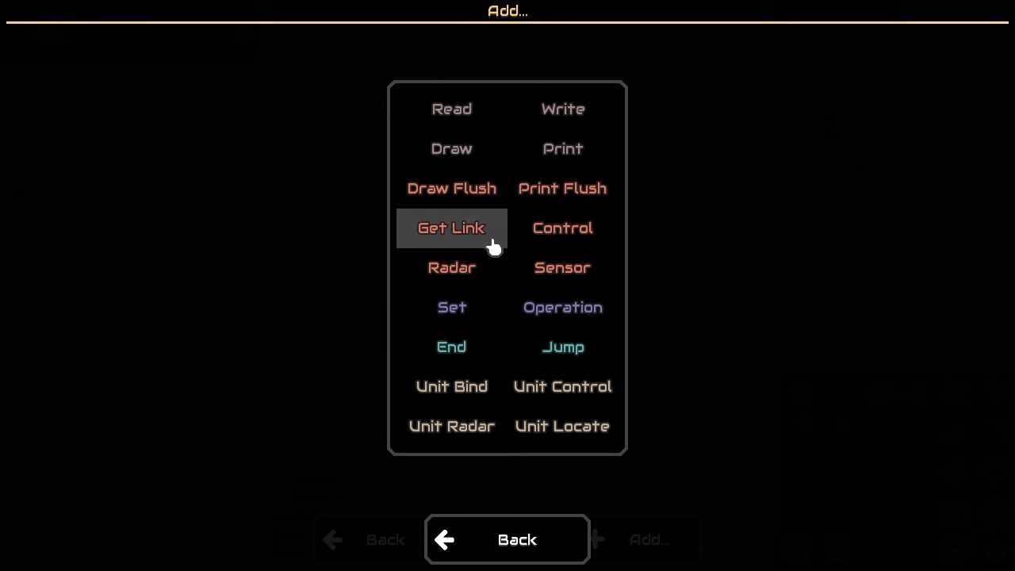
pyautogui.moveTo(451, 267)
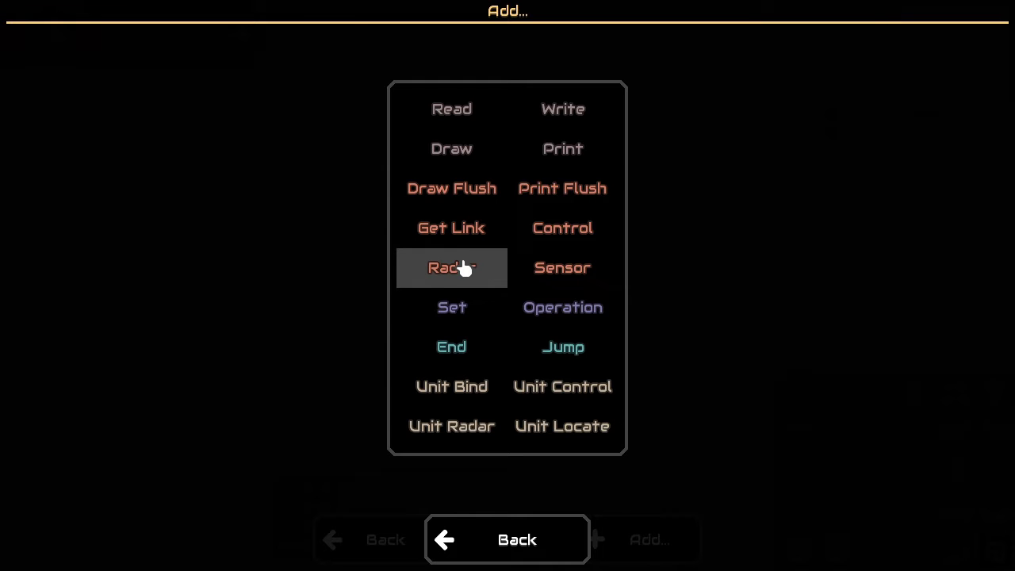
pyautogui.click(451, 267)
pyautogui.write('duo1')
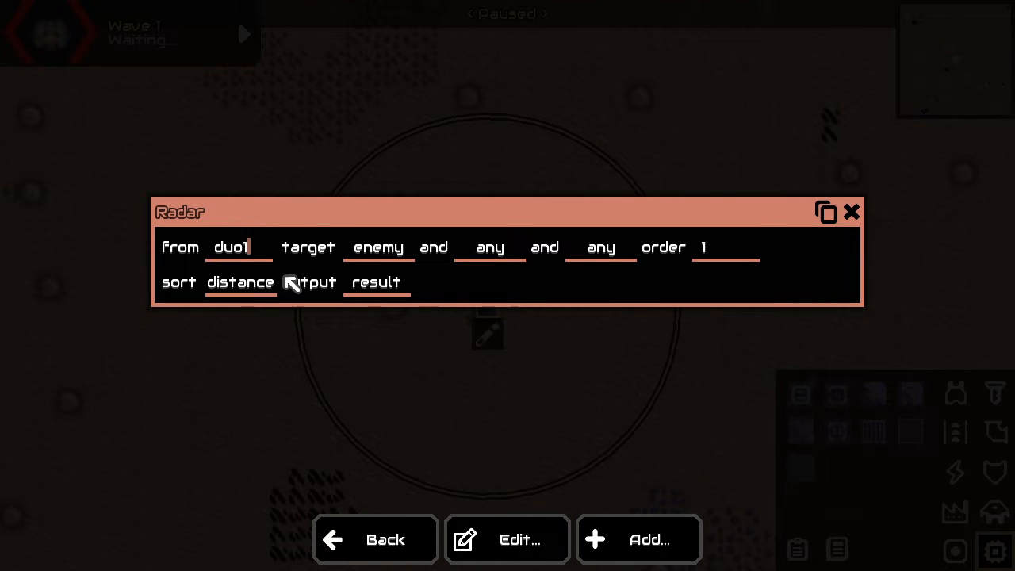
# Set the radar to target player with the second filter any, then add a Sensor.
pyautogui.click(378, 247)
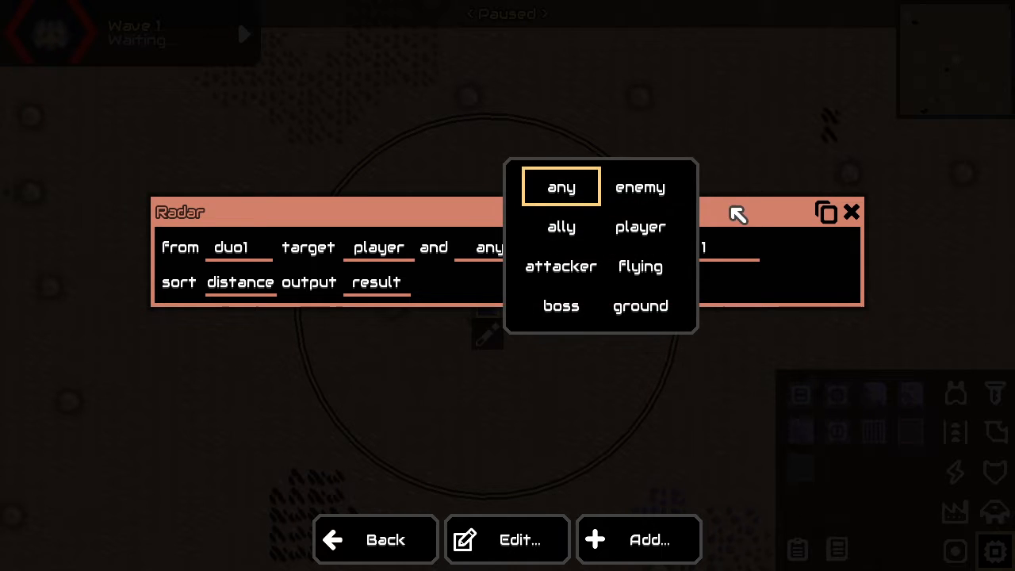
pyautogui.click(560, 187)
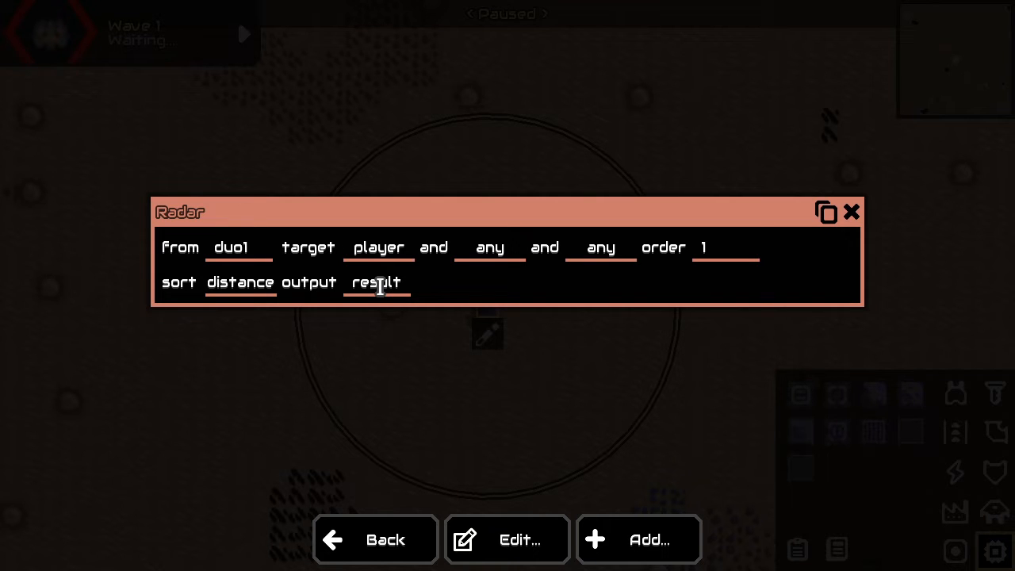
pyautogui.click(638, 539)
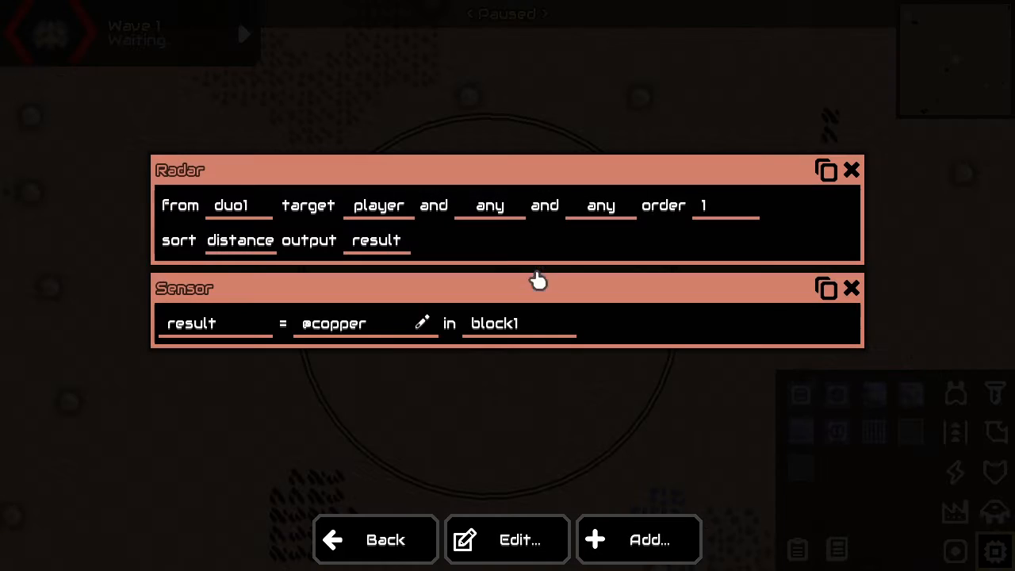
pyautogui.click(192, 323)
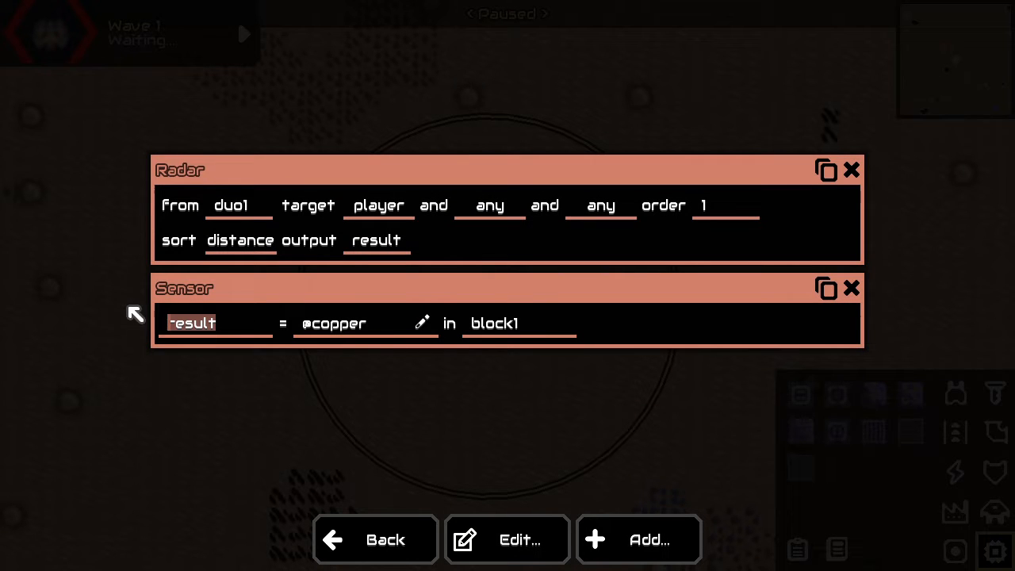
pyautogui.moveTo(259, 308)
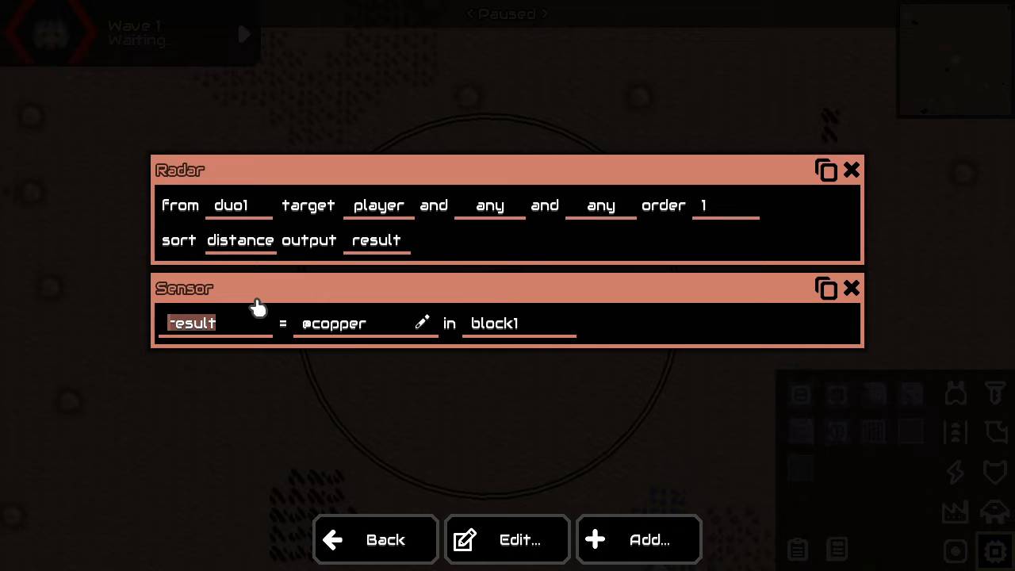
pyautogui.write('shootX')
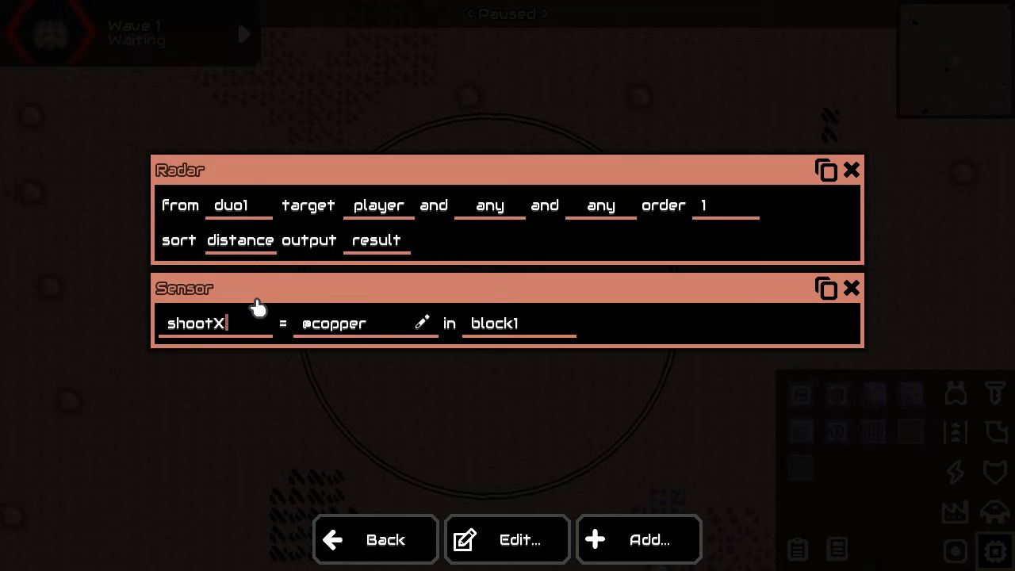
pyautogui.click(422, 323)
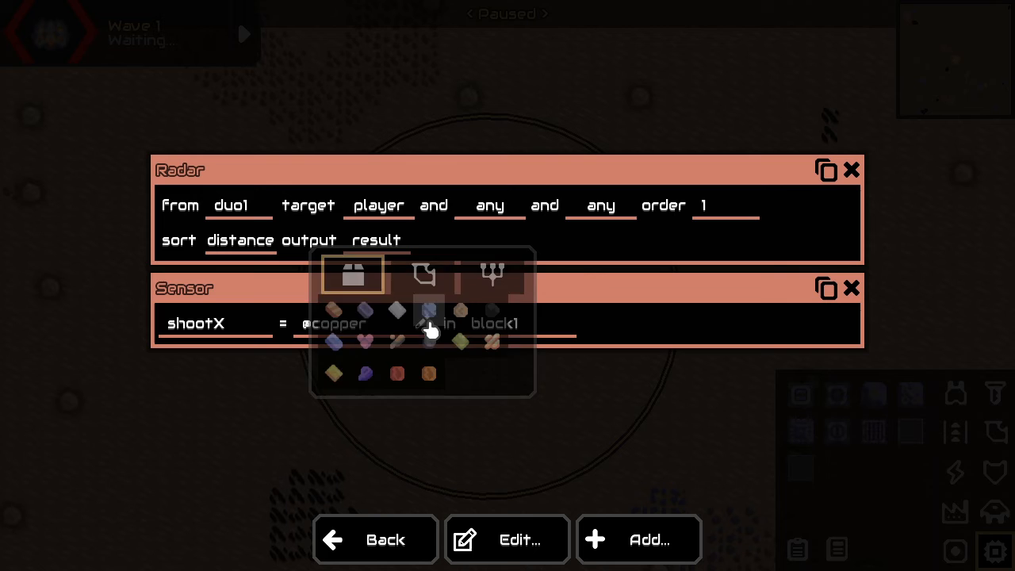
pyautogui.click(492, 274)
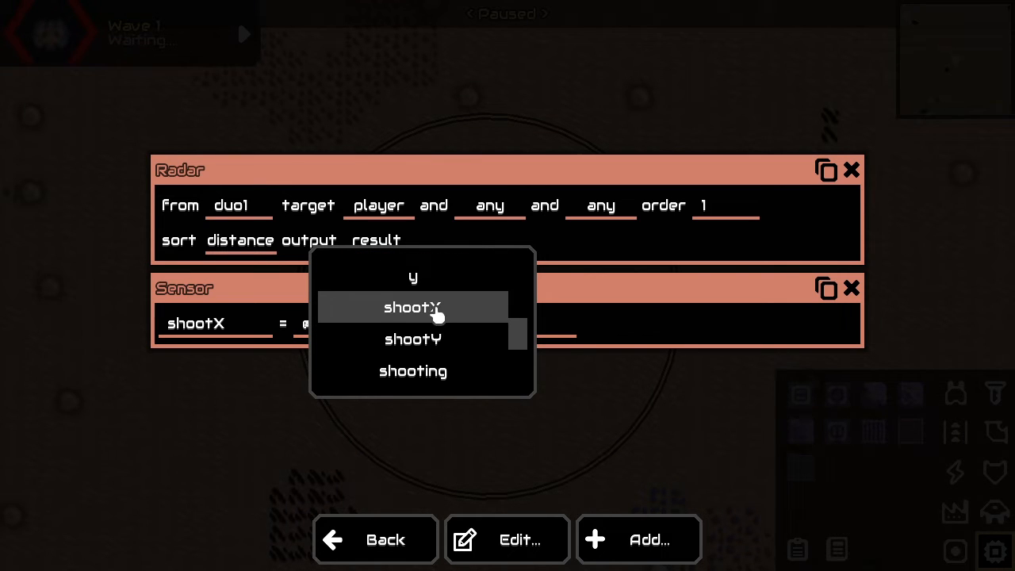
pyautogui.click(412, 307)
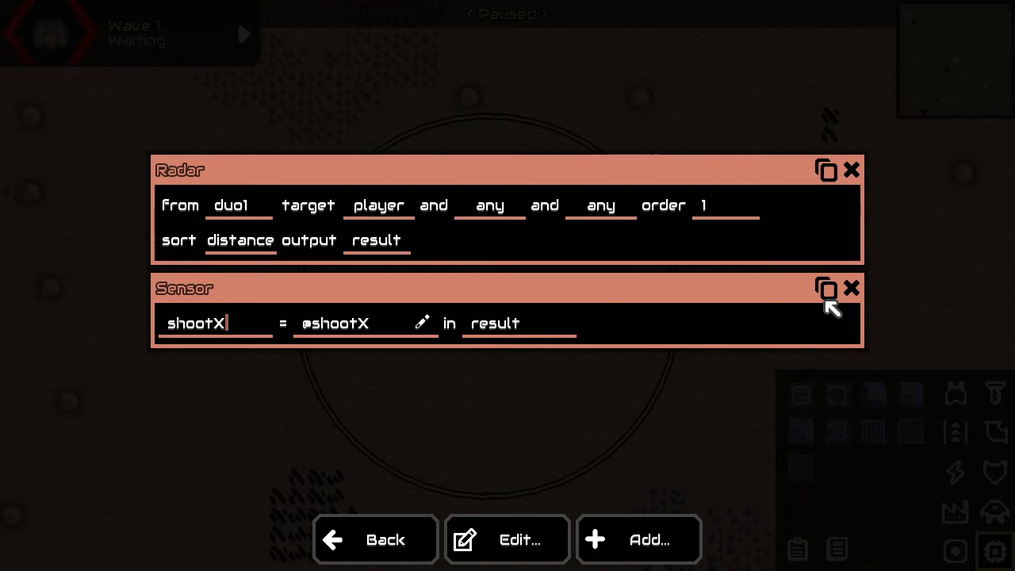
pyautogui.click(826, 288)
pyautogui.write('Y')
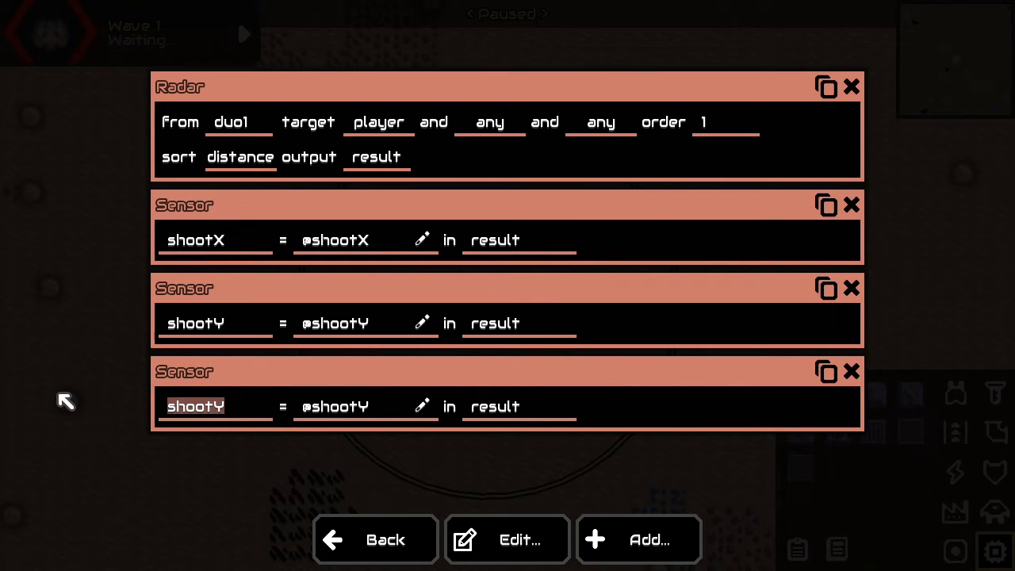
pyautogui.write('shooting')
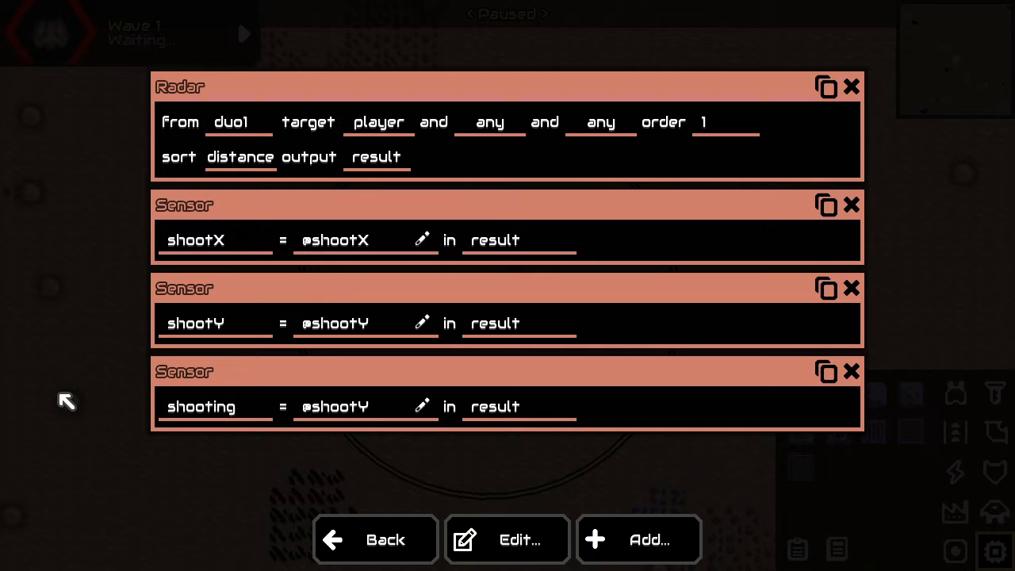
pyautogui.click(422, 323)
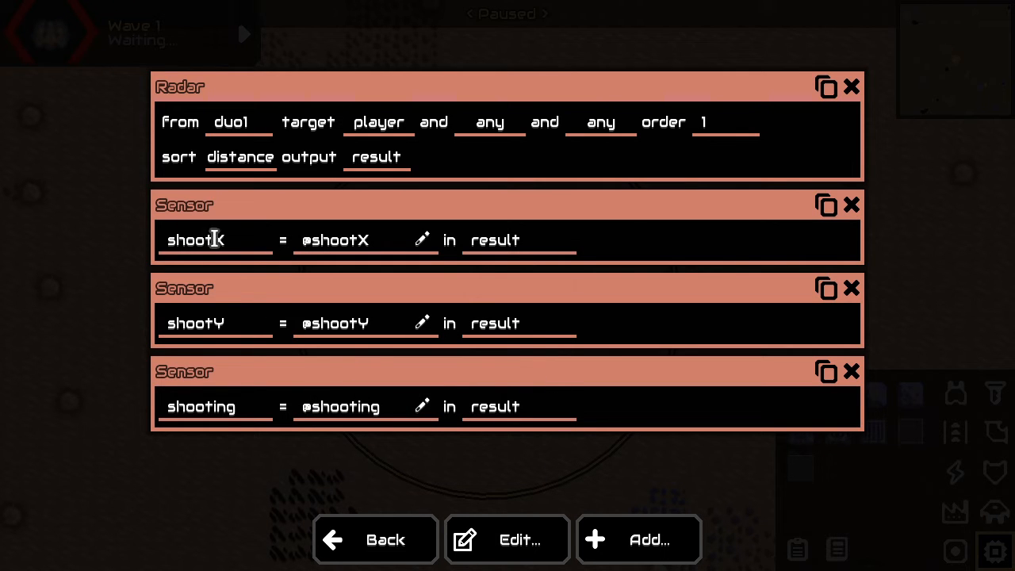
pyautogui.click(638, 539)
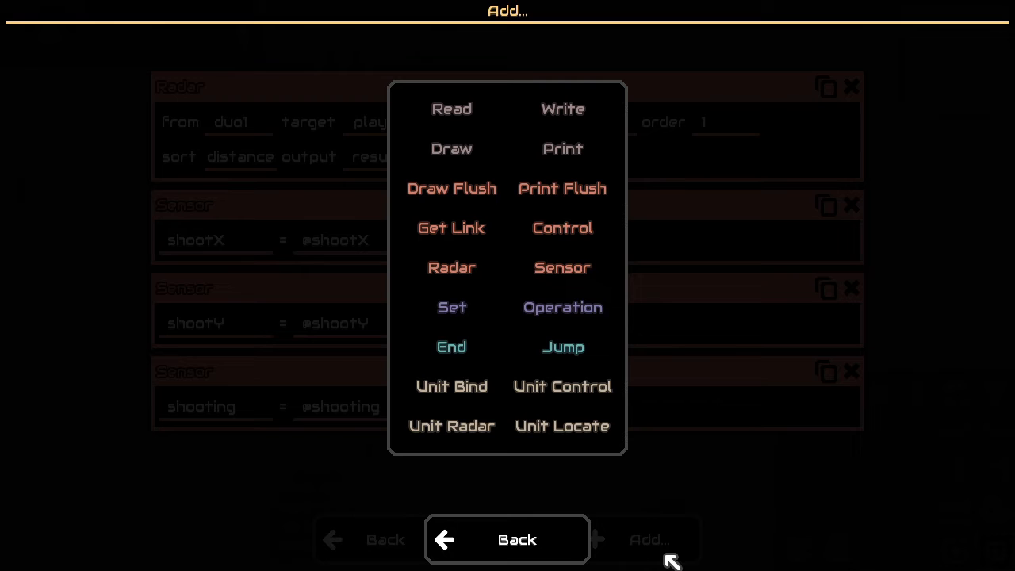
# Add a Control shoot step for duo1 at shootX, shootY with shooting, then exit the editor.
pyautogui.click(562, 227)
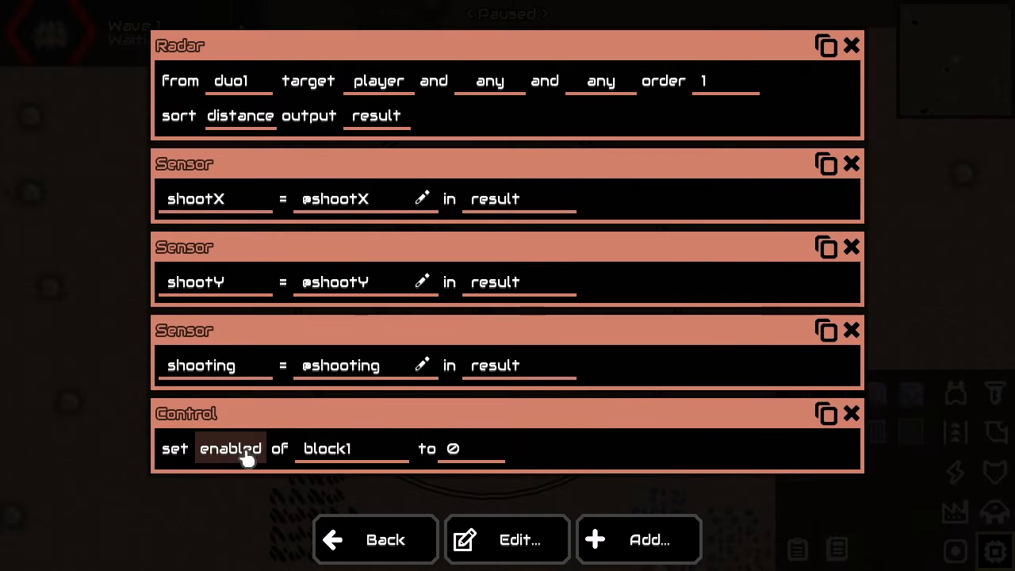
pyautogui.click(230, 448)
pyautogui.write('duo1')
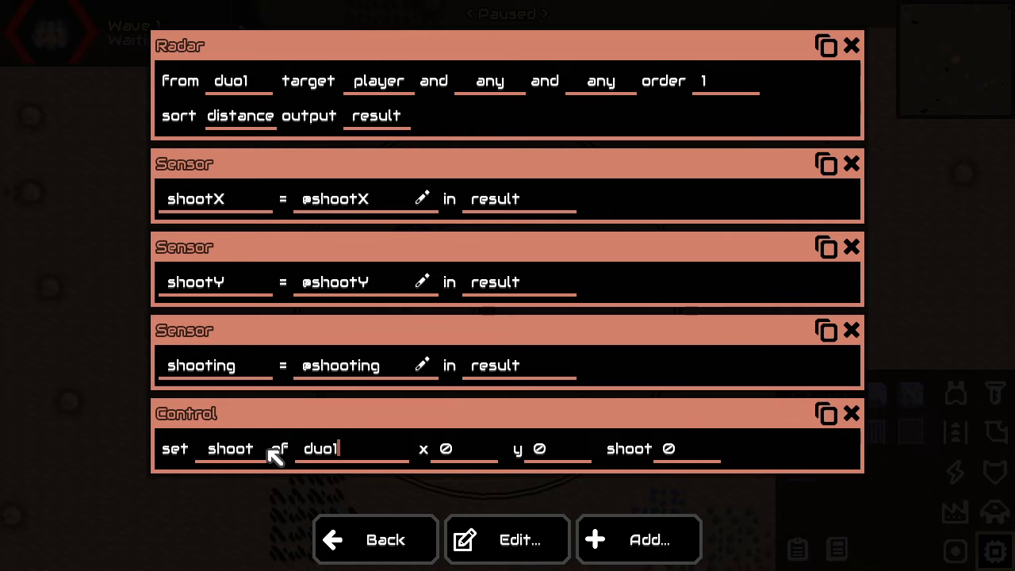
pyautogui.write('s')
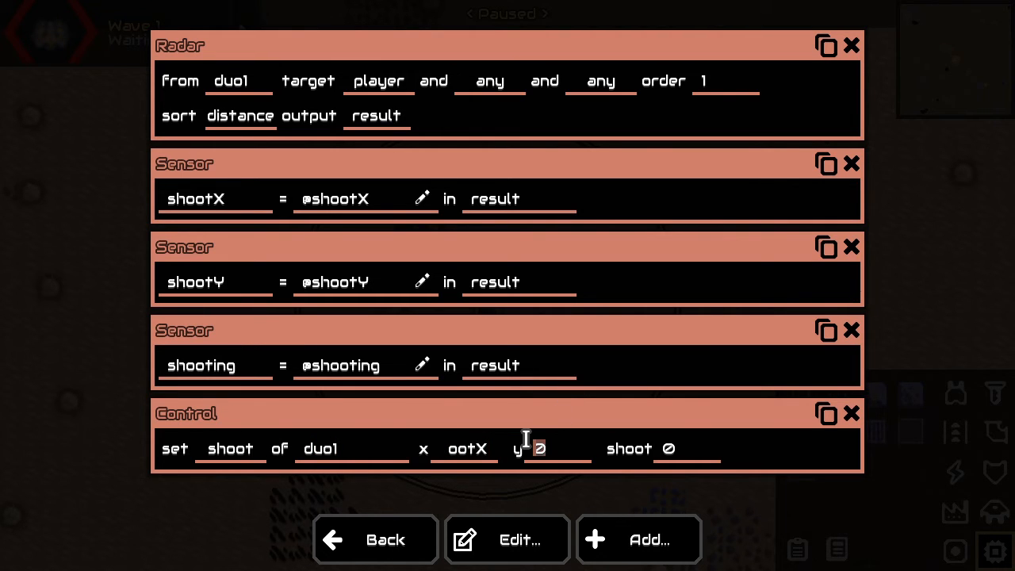
pyautogui.write('hootY')
pyautogui.click(687, 449)
pyautogui.write('oting')
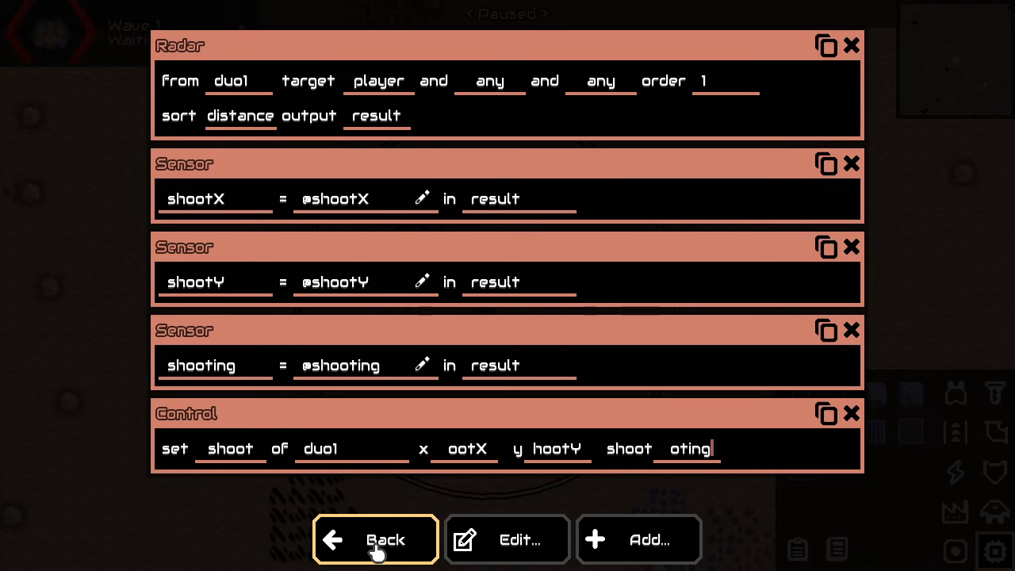
pyautogui.click(375, 539)
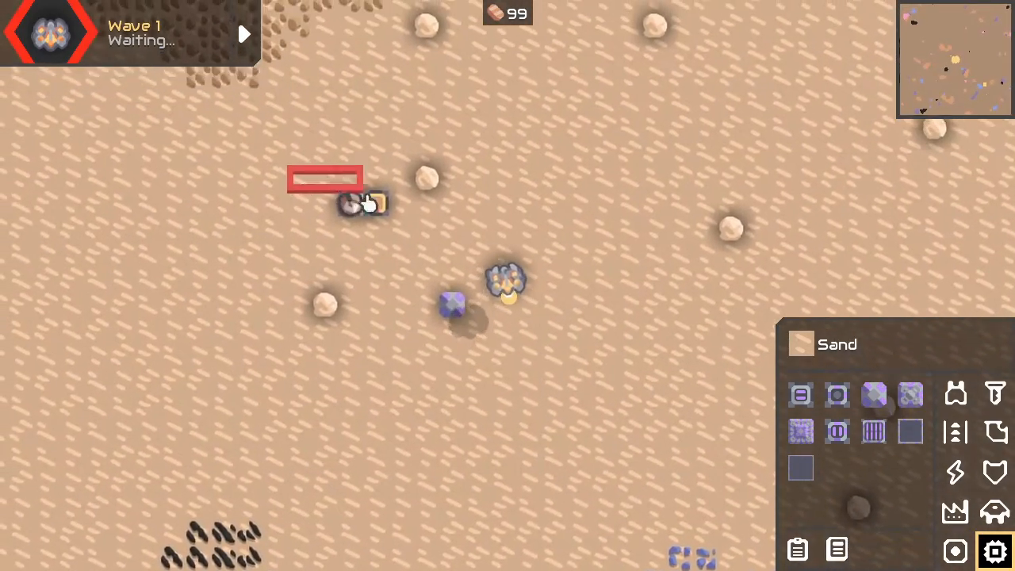
# Build a Meltdown turret on the sand with a liquid source beside it.
pyautogui.click(955, 393)
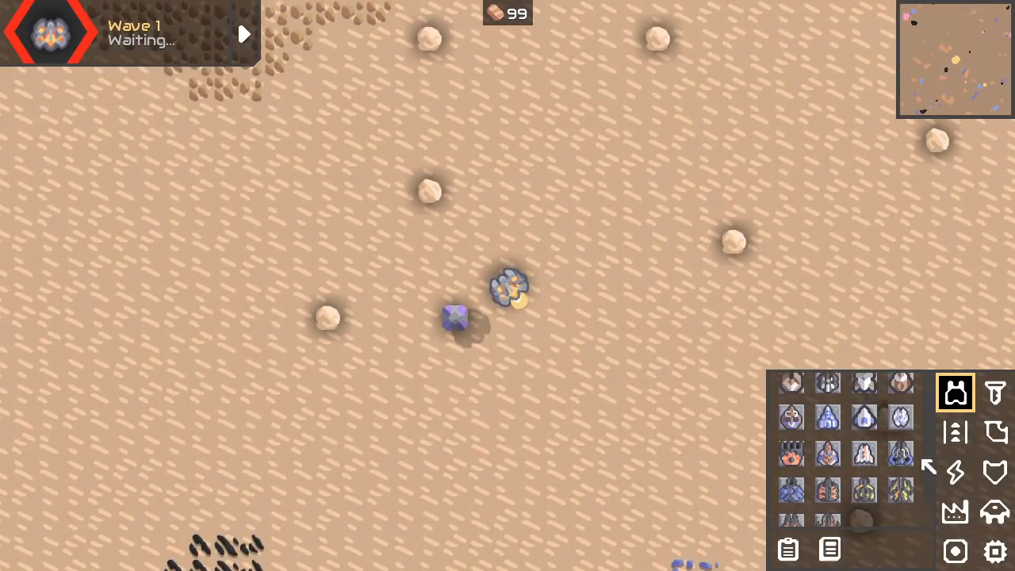
pyautogui.click(827, 505)
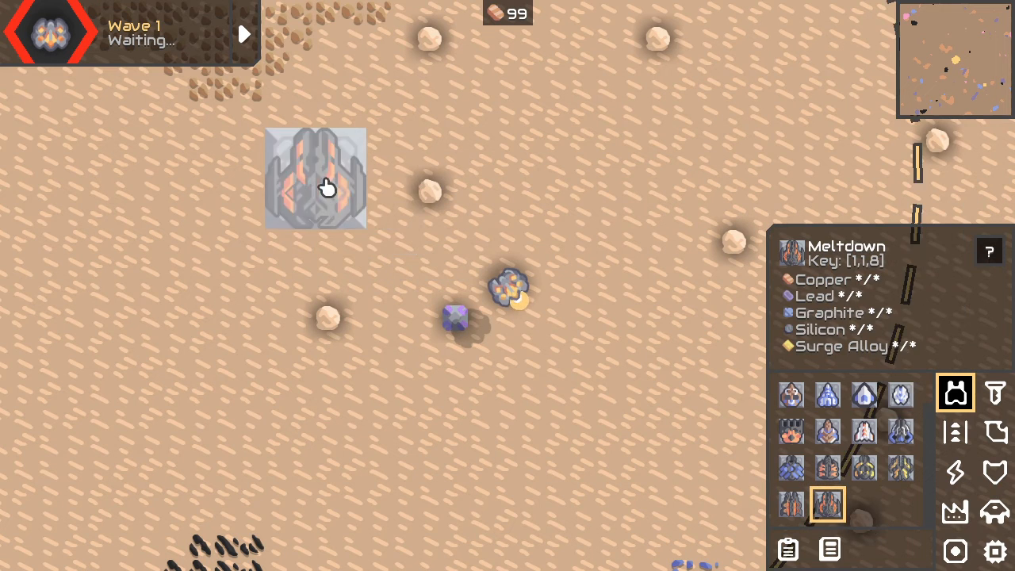
pyautogui.click(315, 177)
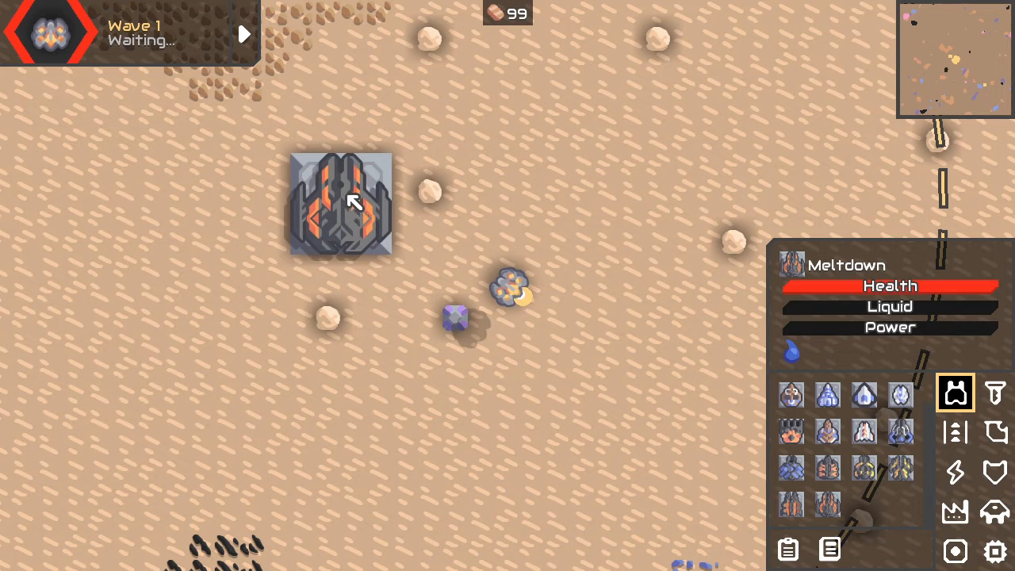
pyautogui.click(995, 431)
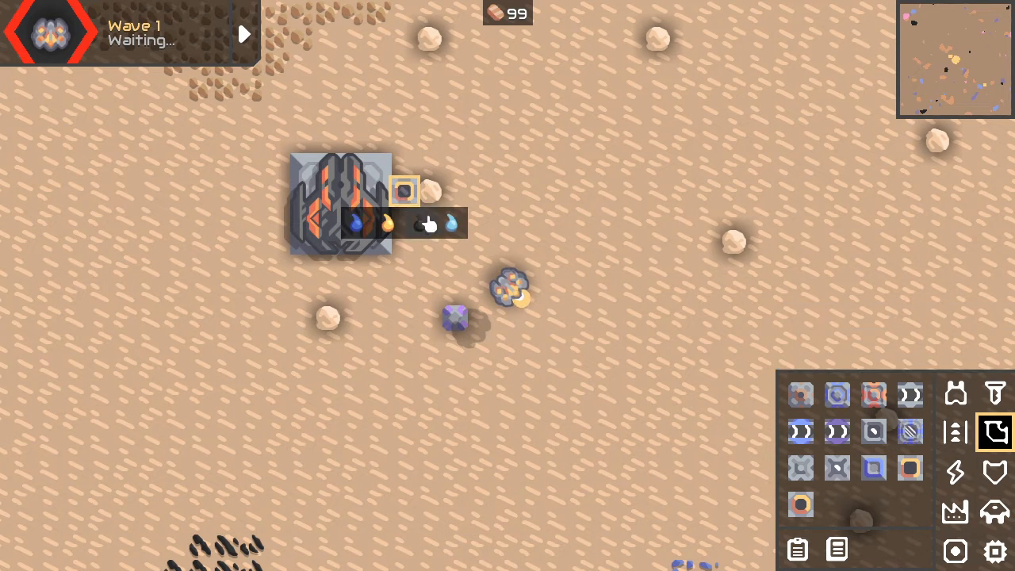
pyautogui.click(956, 472)
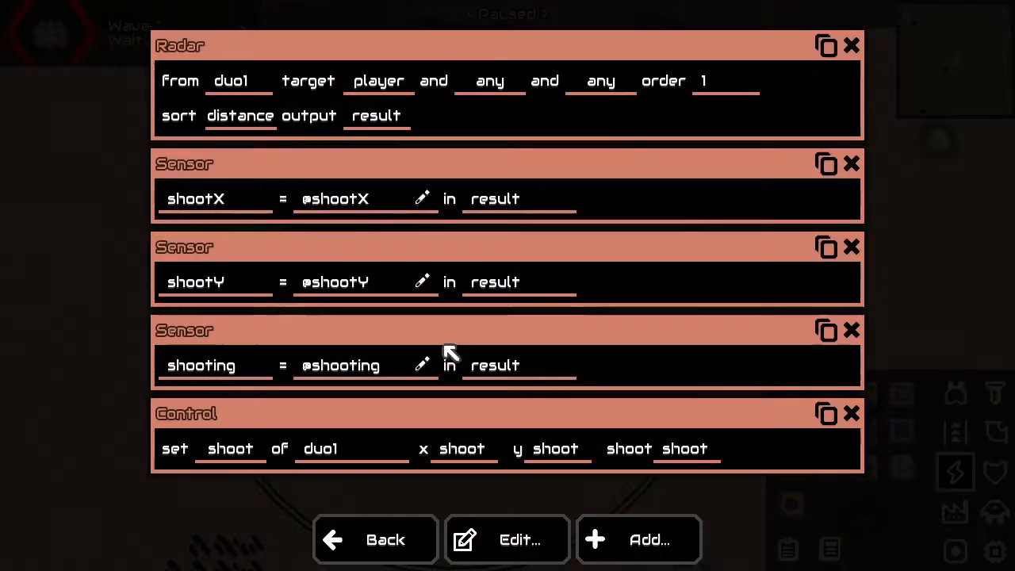
# Change the Radar 'from' and Control 'of' fields from duo1 to meltdown1.
pyautogui.click(231, 80)
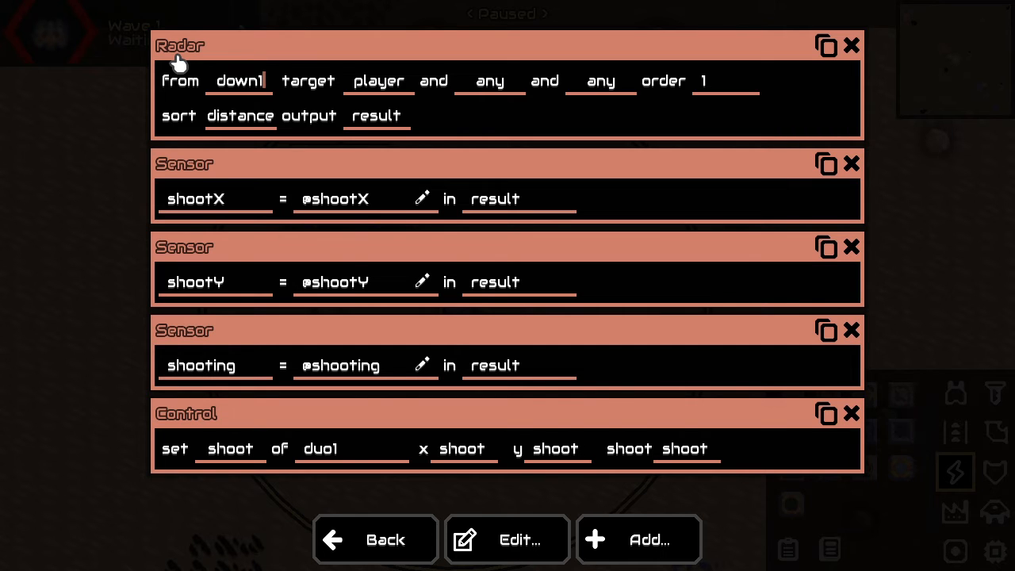
pyautogui.click(239, 80)
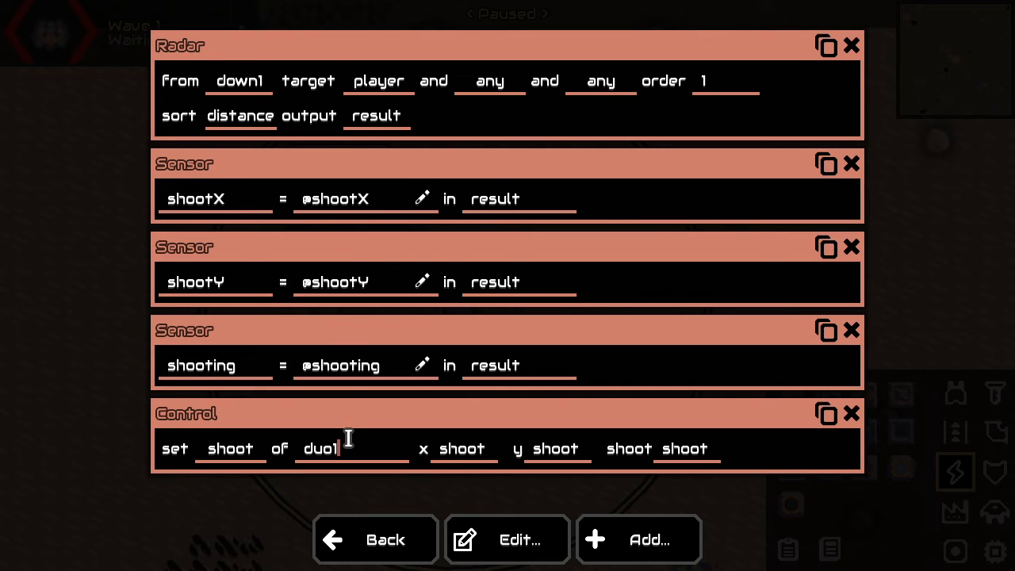
pyautogui.write('meltdown1')
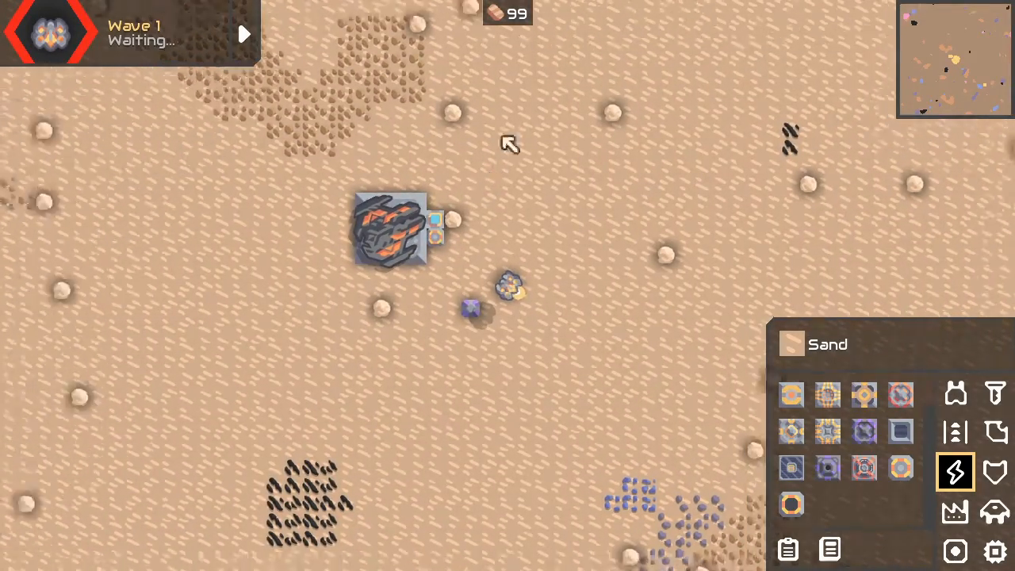
# Select the Meltdown turret to view its cryofluid and power bars.
pyautogui.click(388, 230)
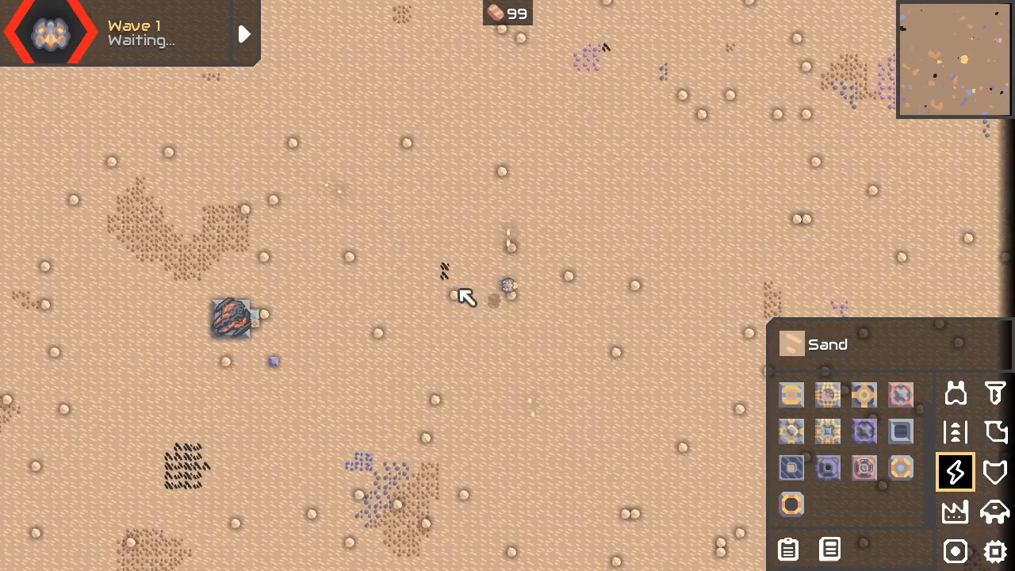
pyautogui.click(233, 317)
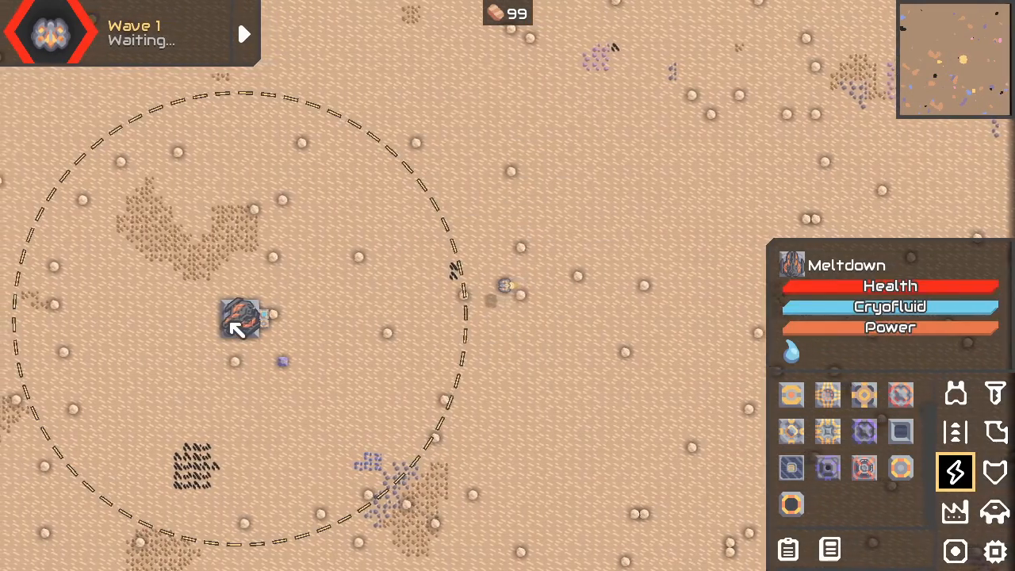